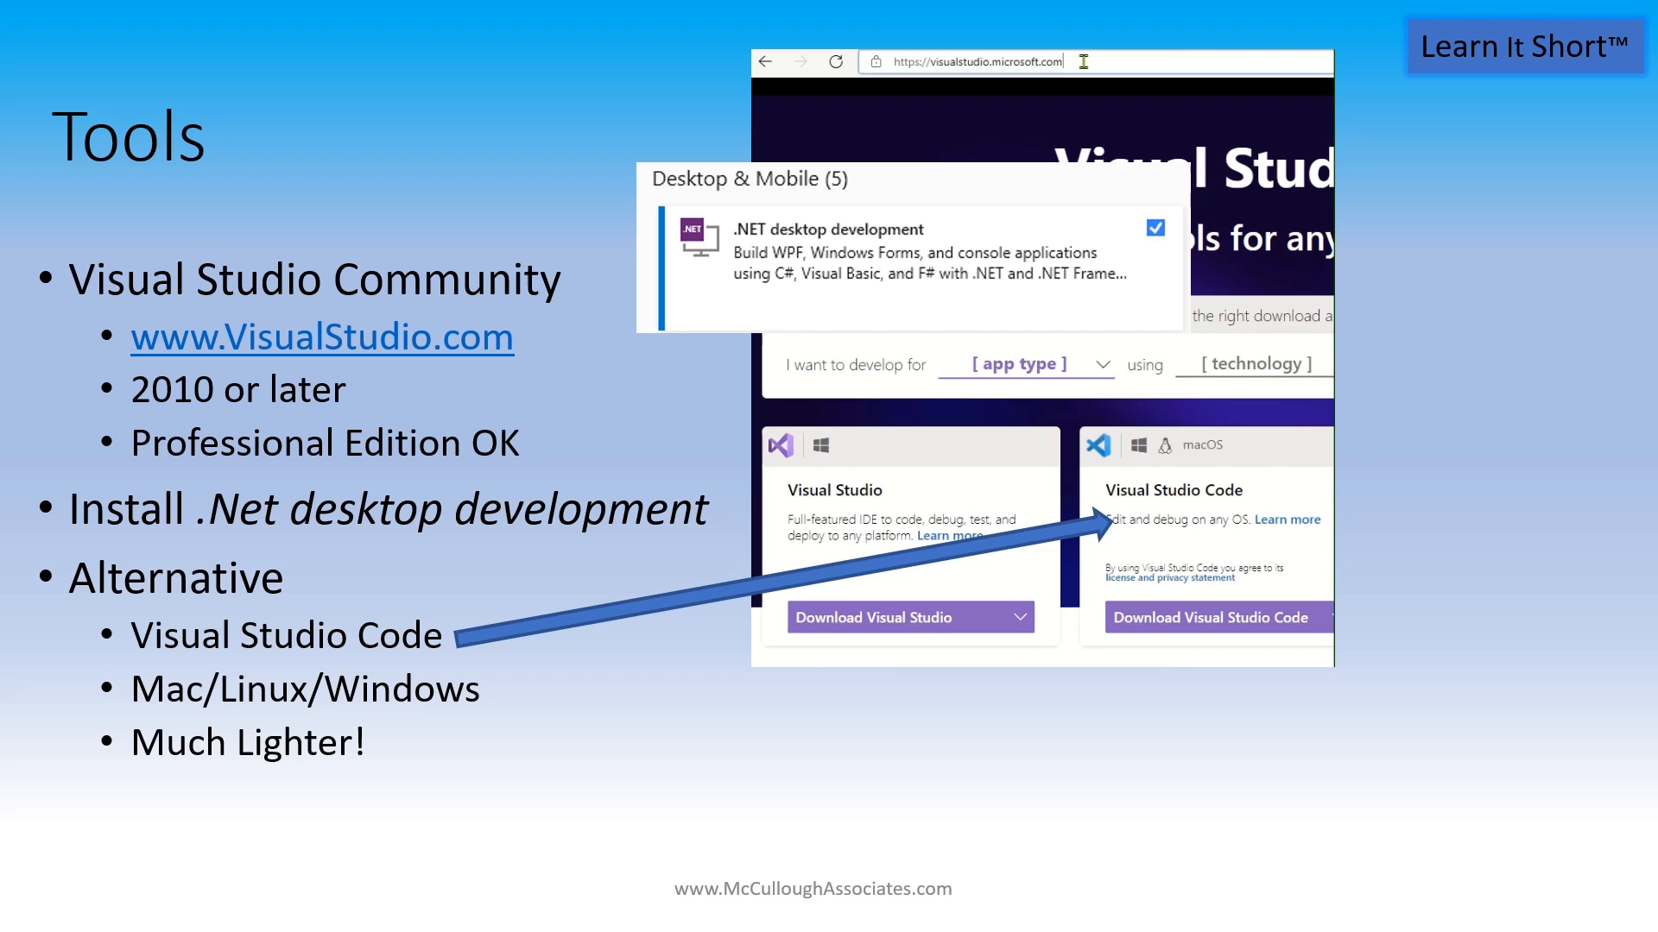
left_click(962, 62)
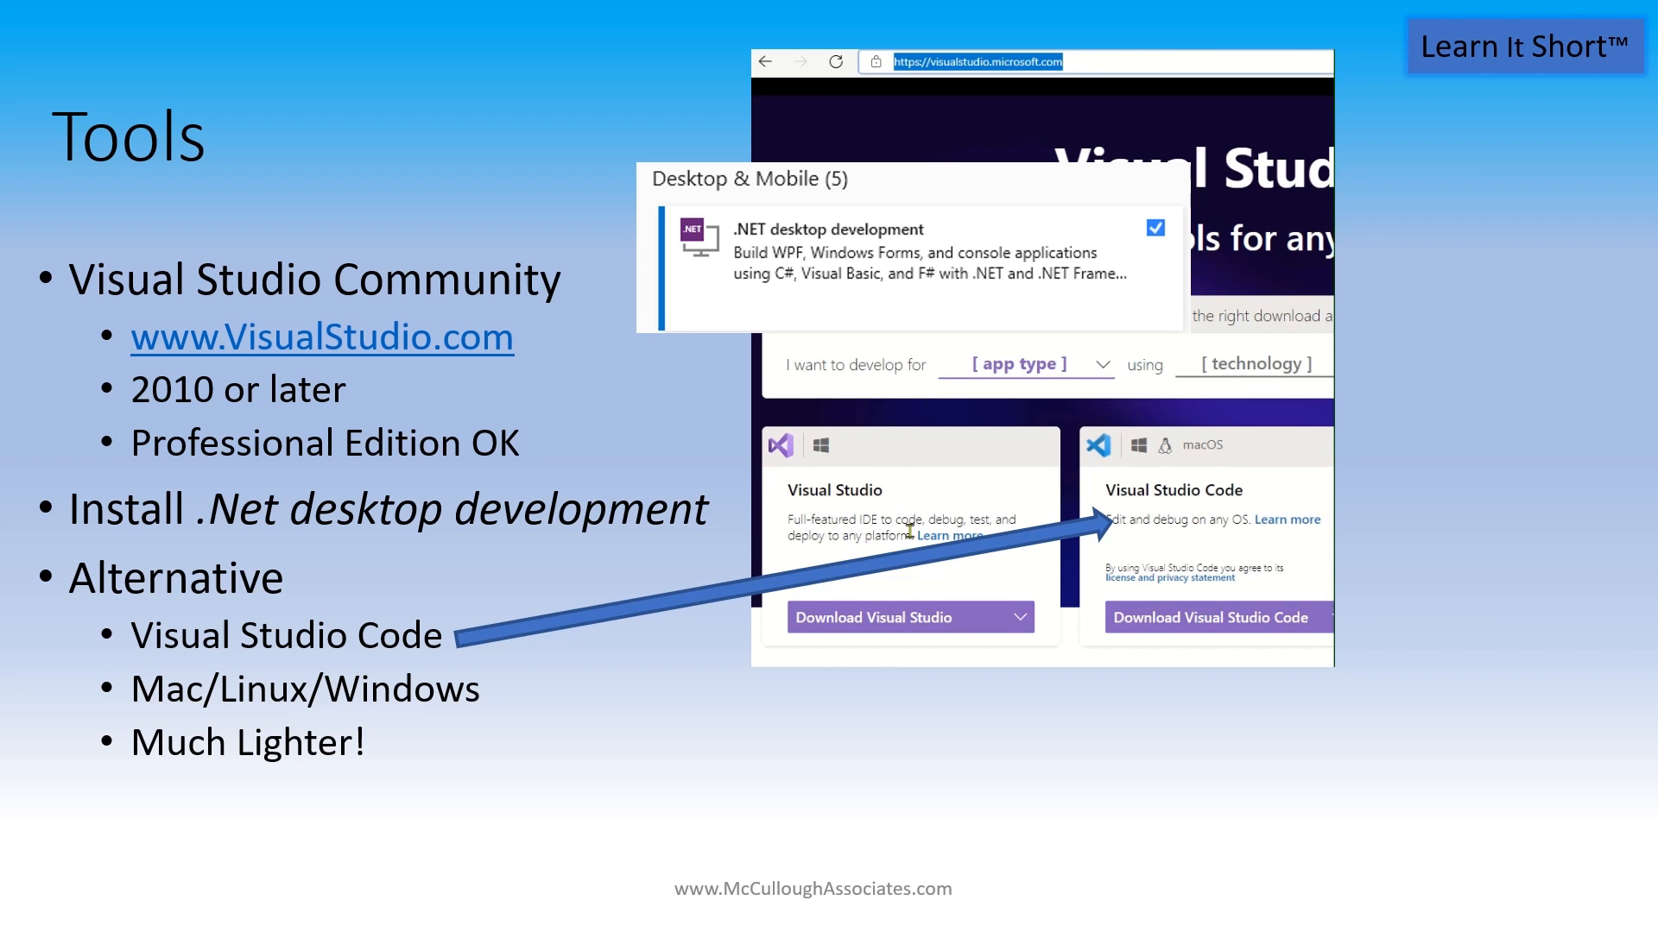